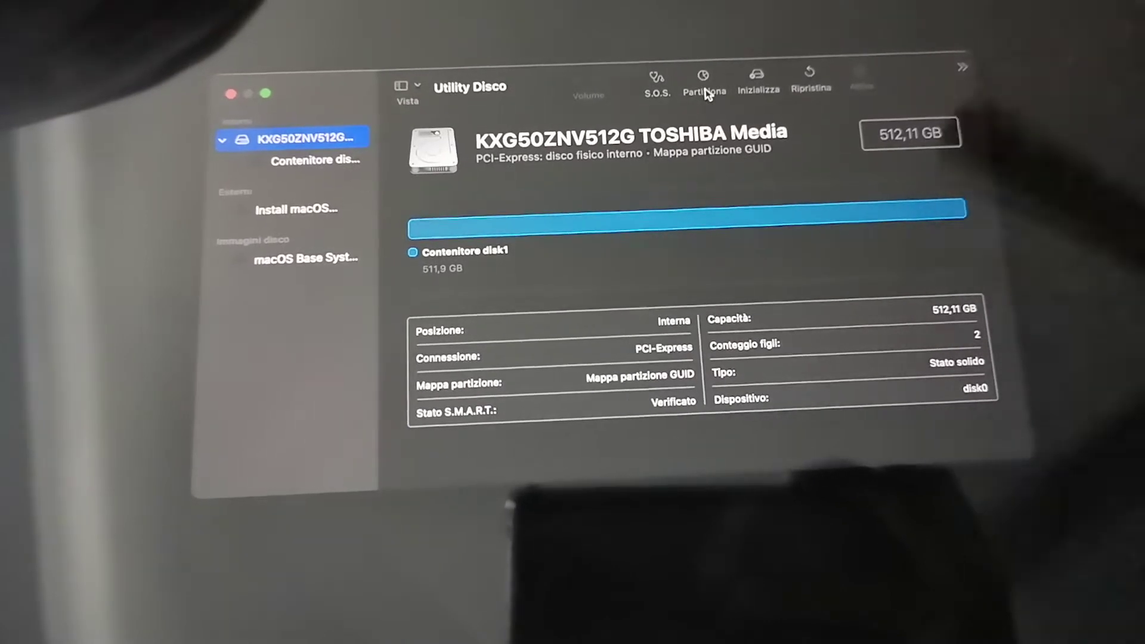
- Erase the Toshiba SSD as an APFS volume 'Senza nome' on a GUID map, then quit to Recovery
click(699, 78)
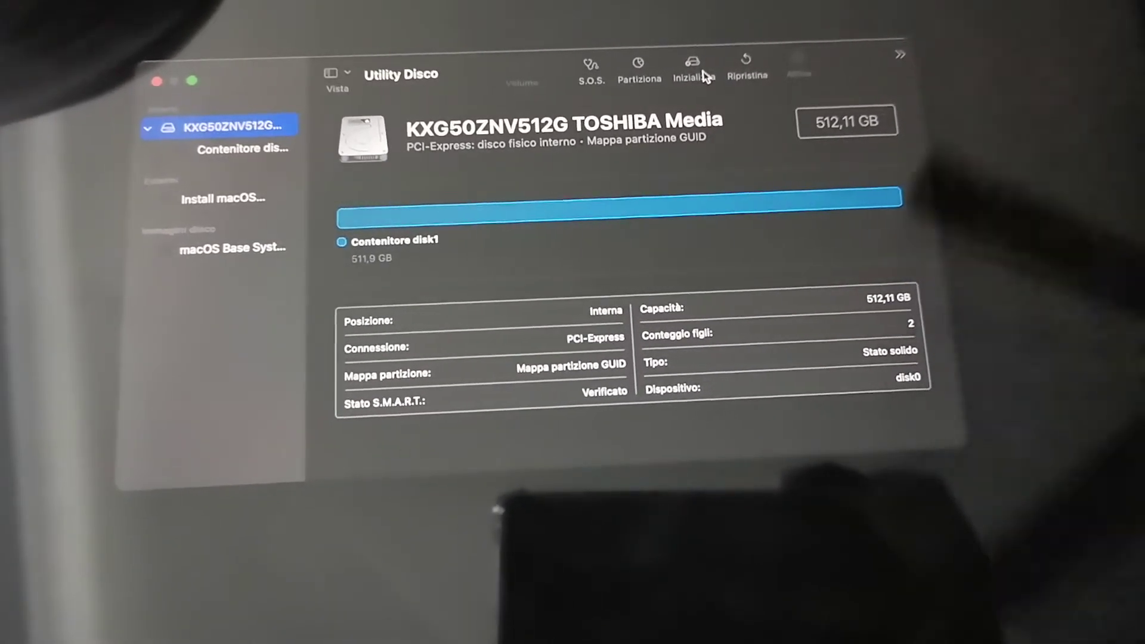
click(687, 64)
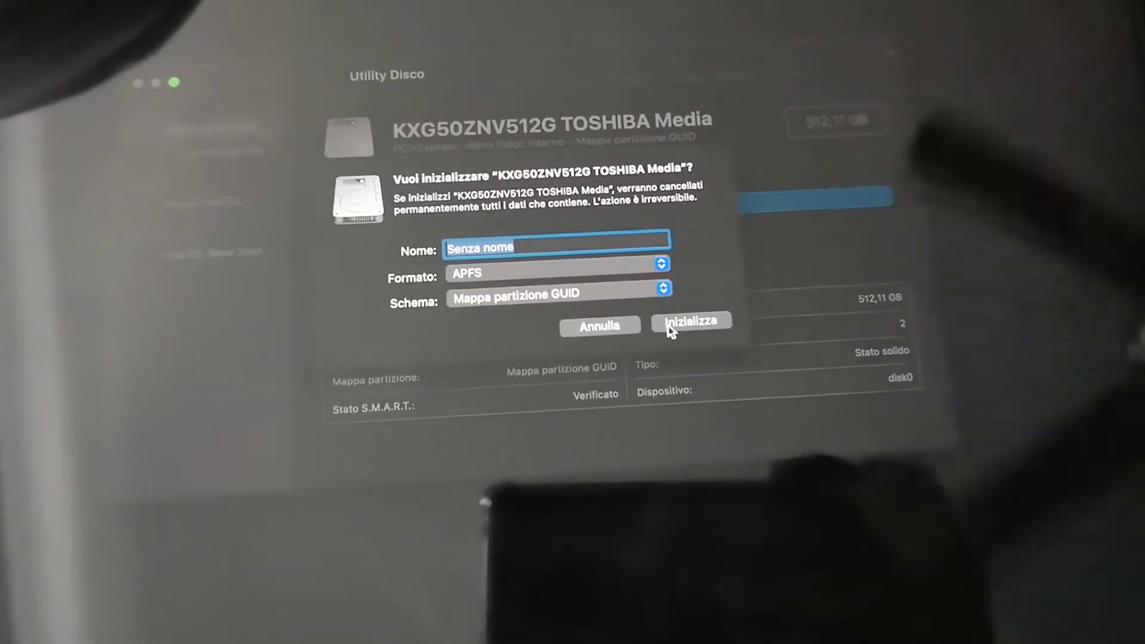
click(692, 322)
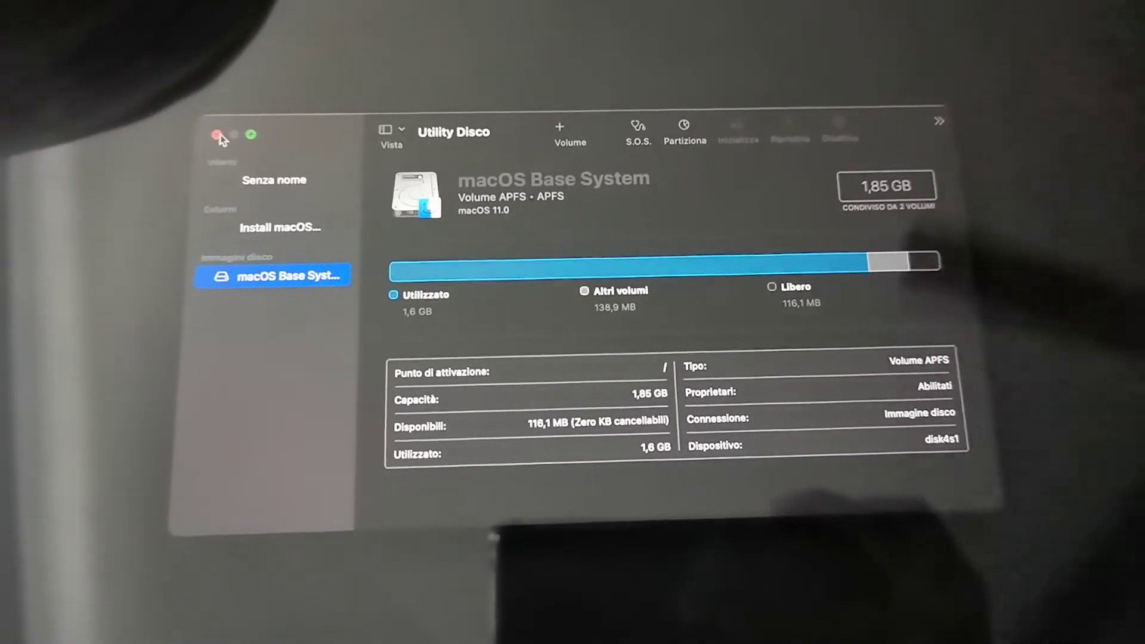
click(217, 134)
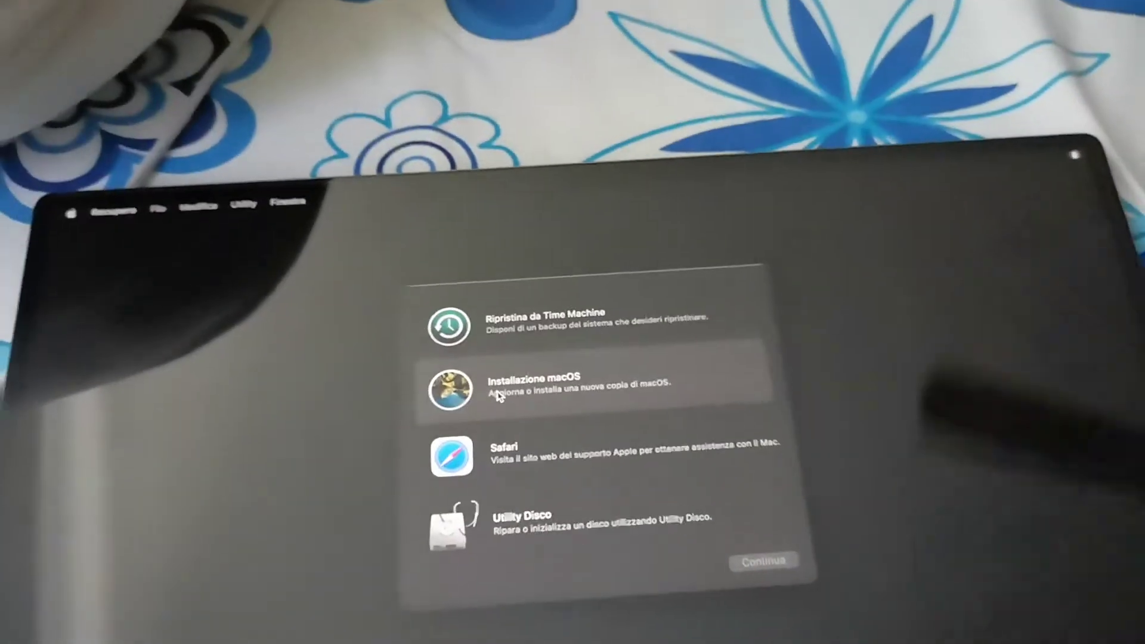